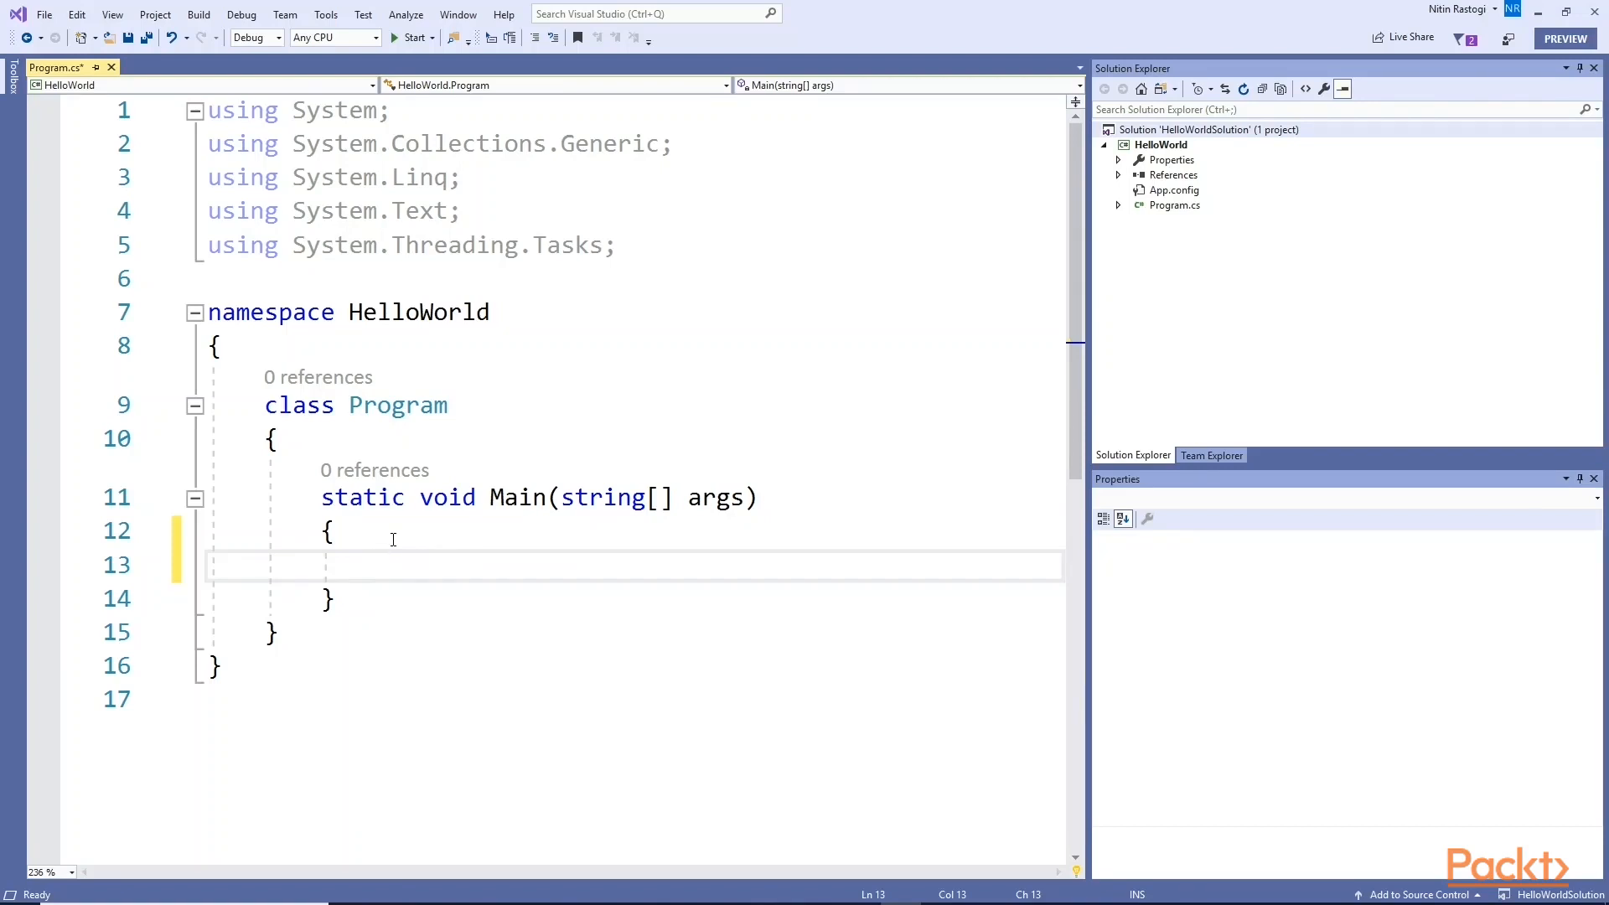
# Switch to the BreakStatementSyntax project with its for loop from 0 to 100 in Main
pyautogui.click(409, 39)
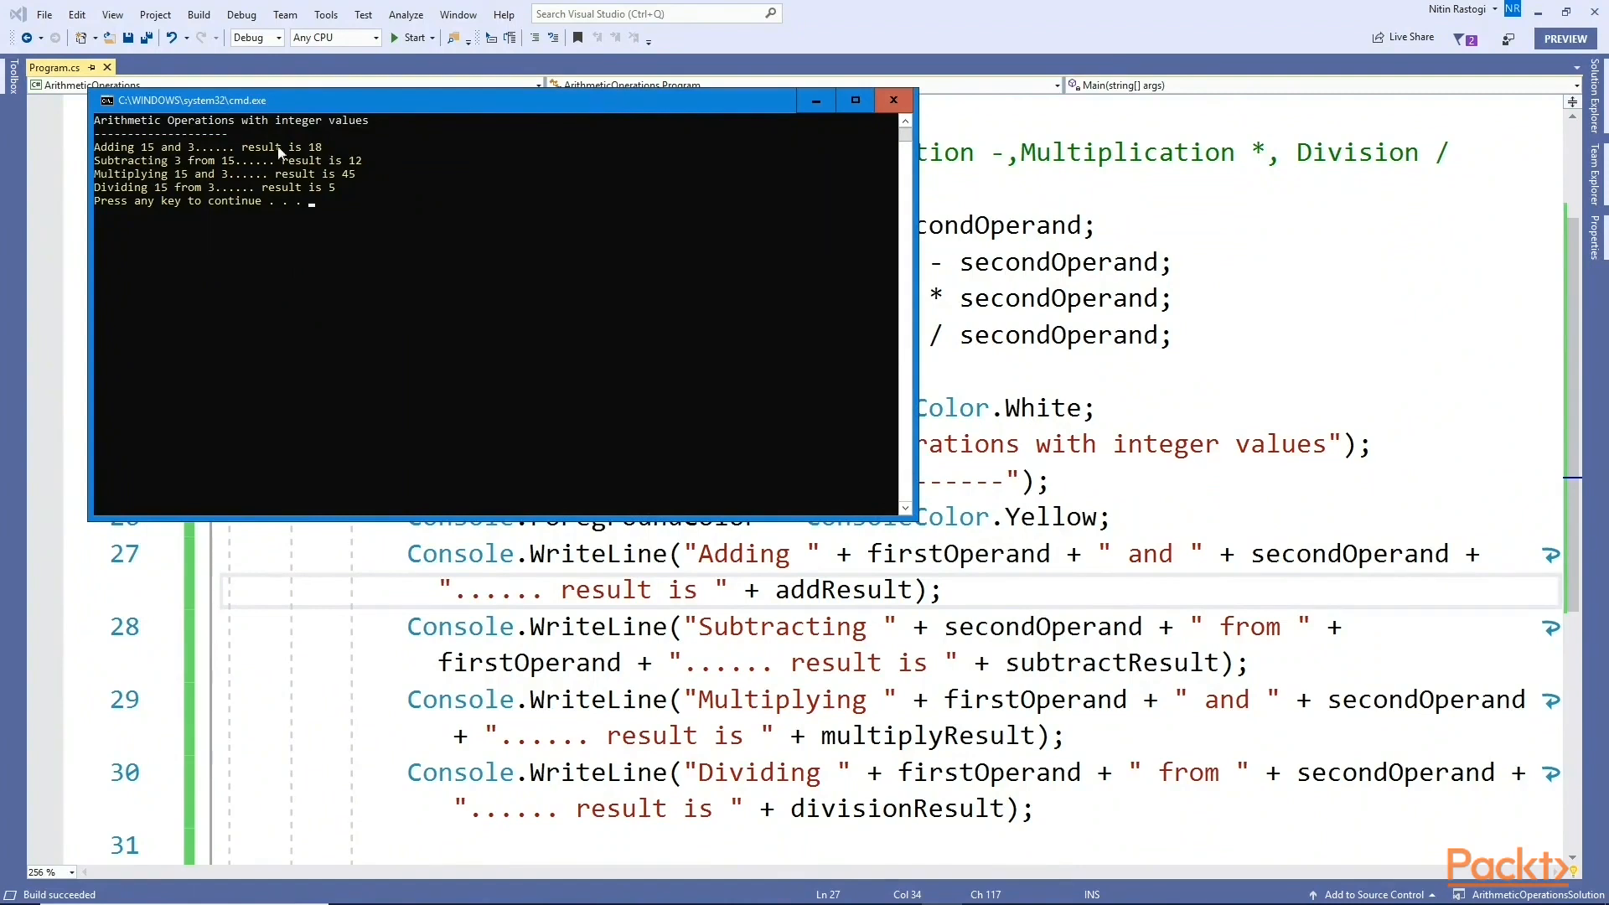
pyautogui.moveTo(164, 203)
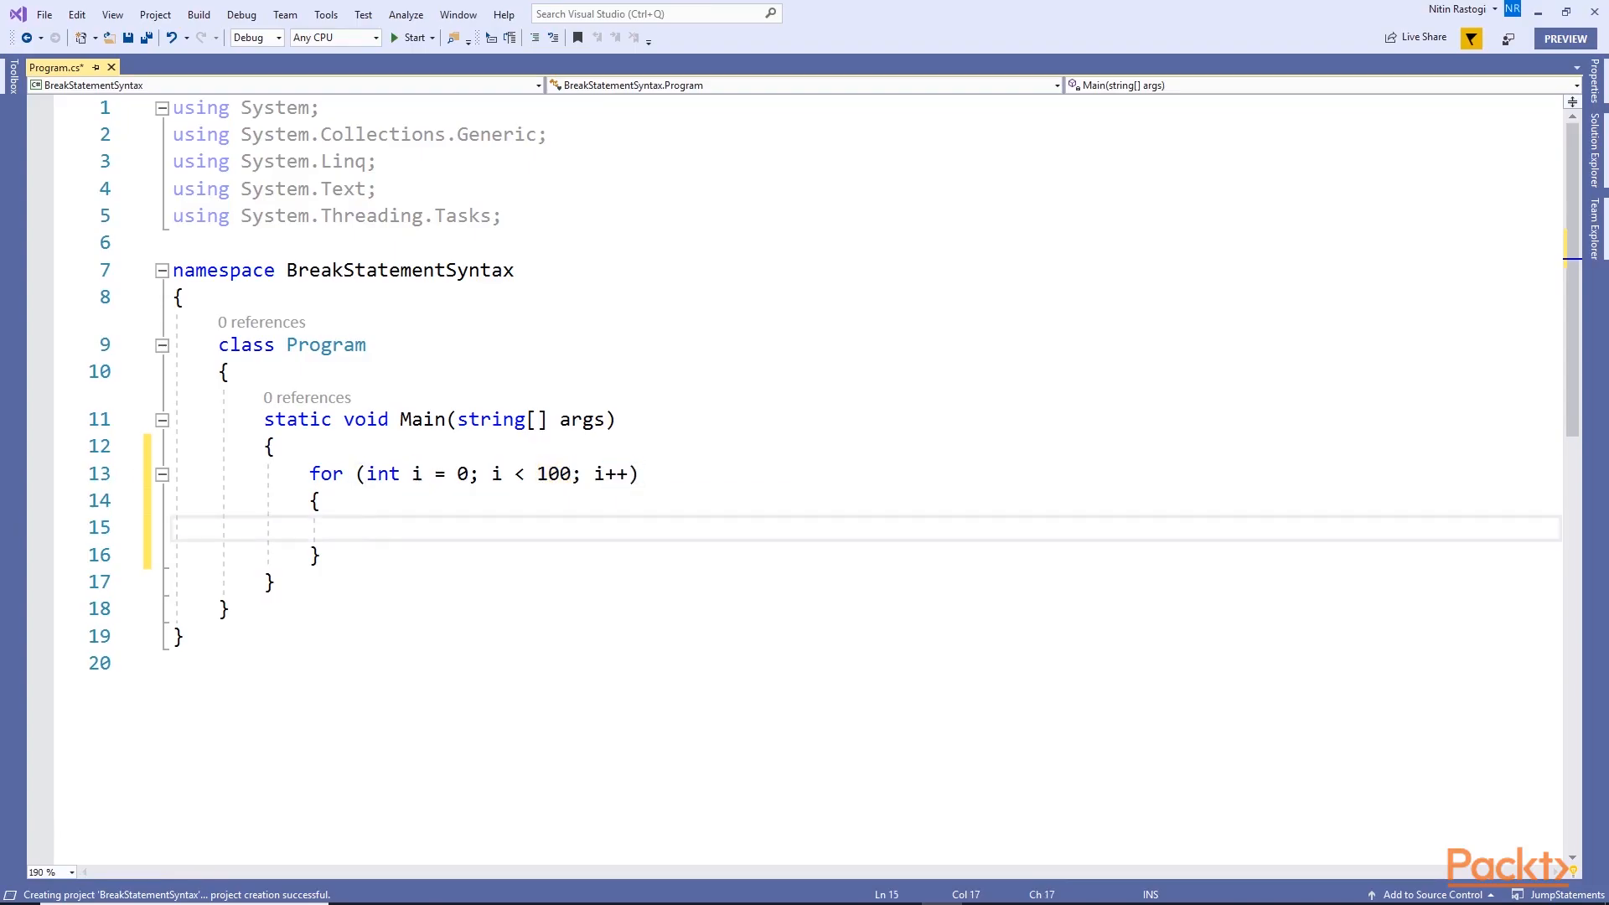
# Add Console.WriteLine($"Value of i is - {i}"); inside the for loop
pyautogui.write('Console.WriteLine();')
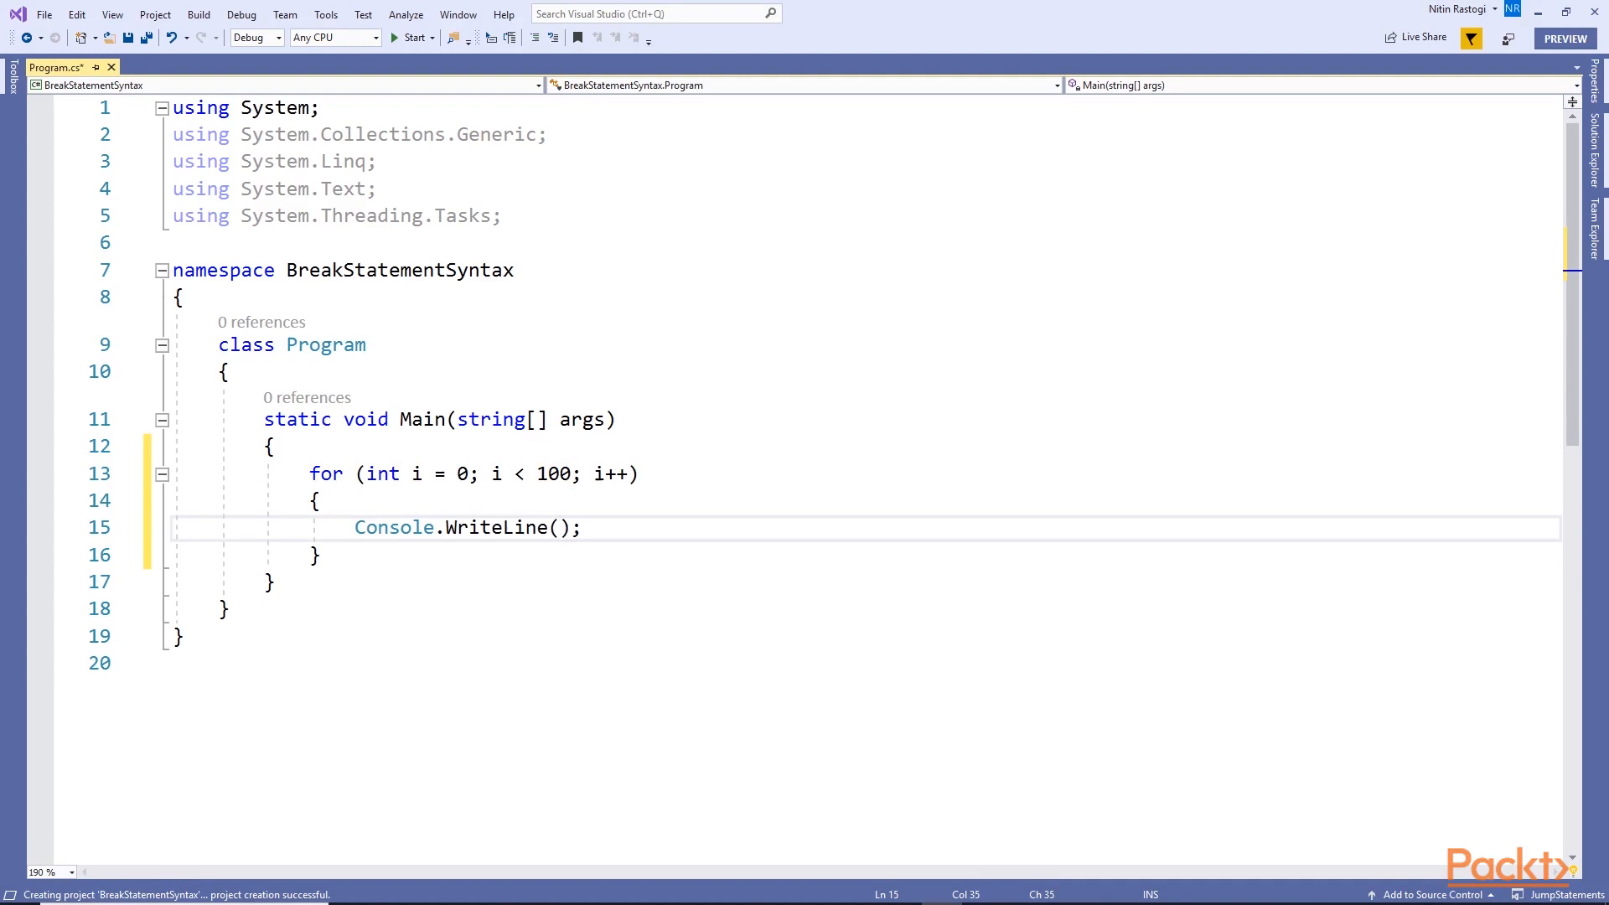
pyautogui.write('$"Value "')
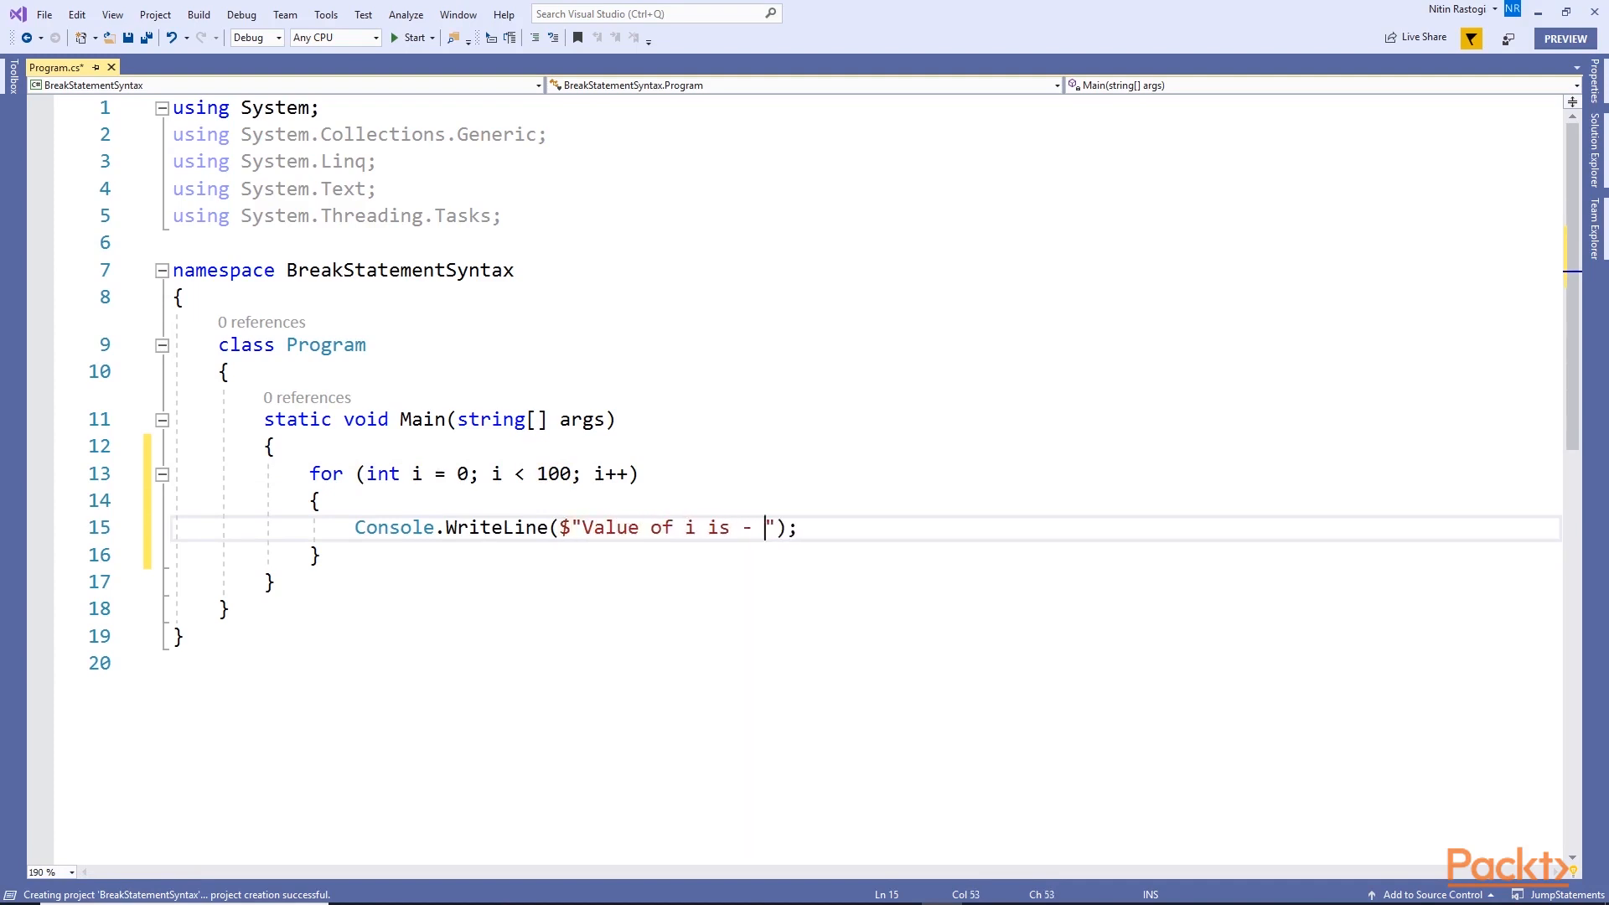
pyautogui.write('{}')
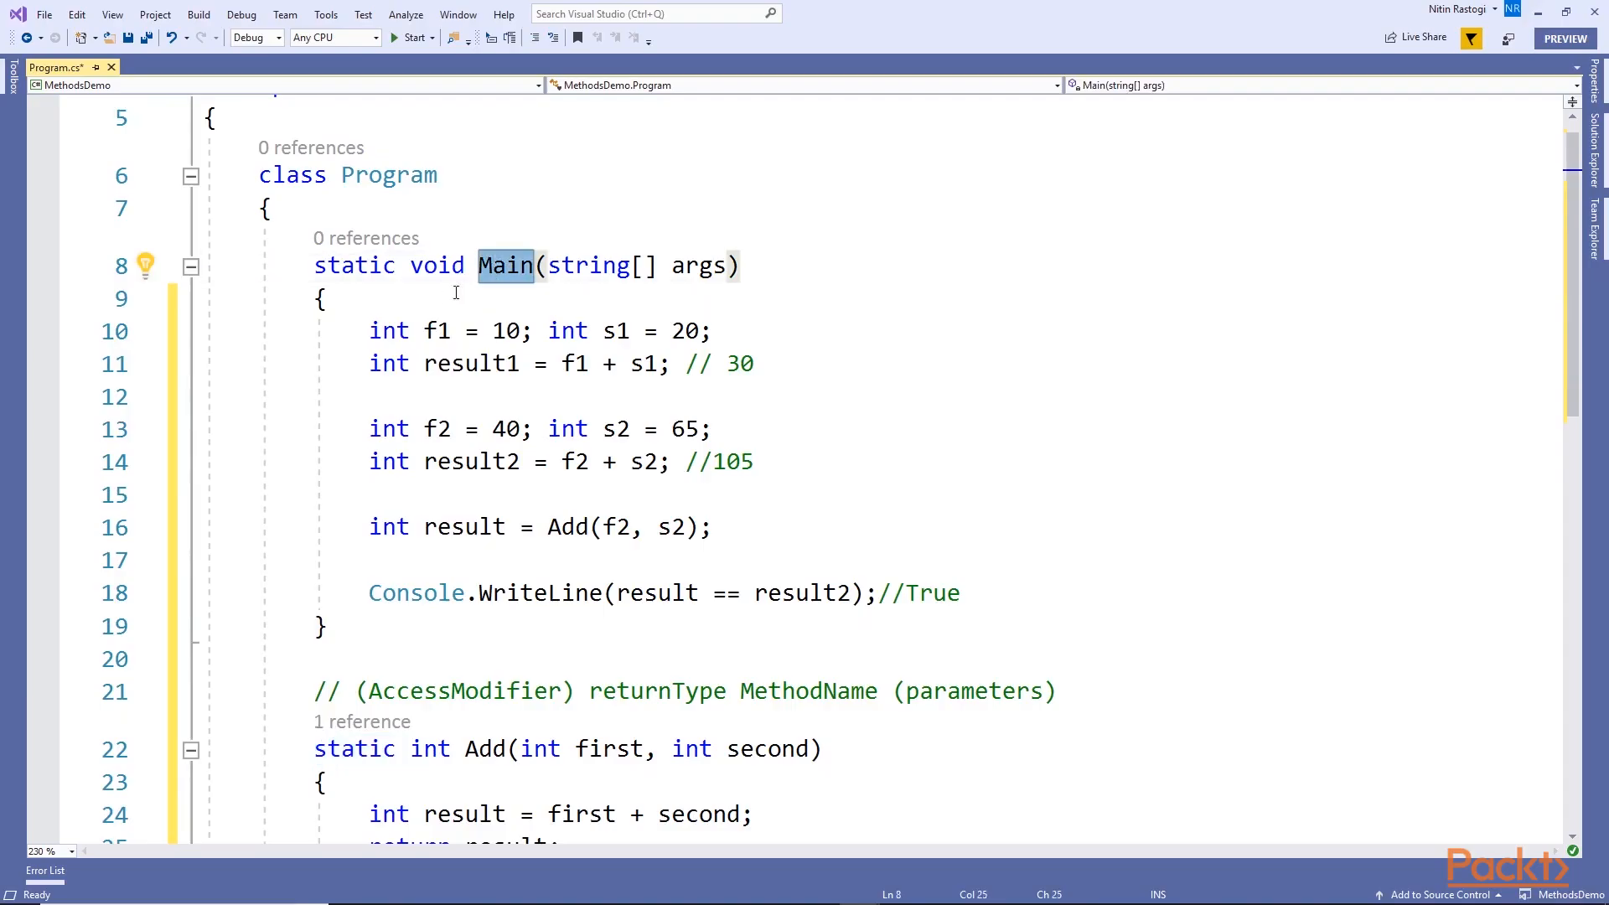
# Open EagleCourierSouthAmerica.cs where the constructor sets _companyRegistration to "EAGLE-S01"
pyautogui.doubleClick(354, 264)
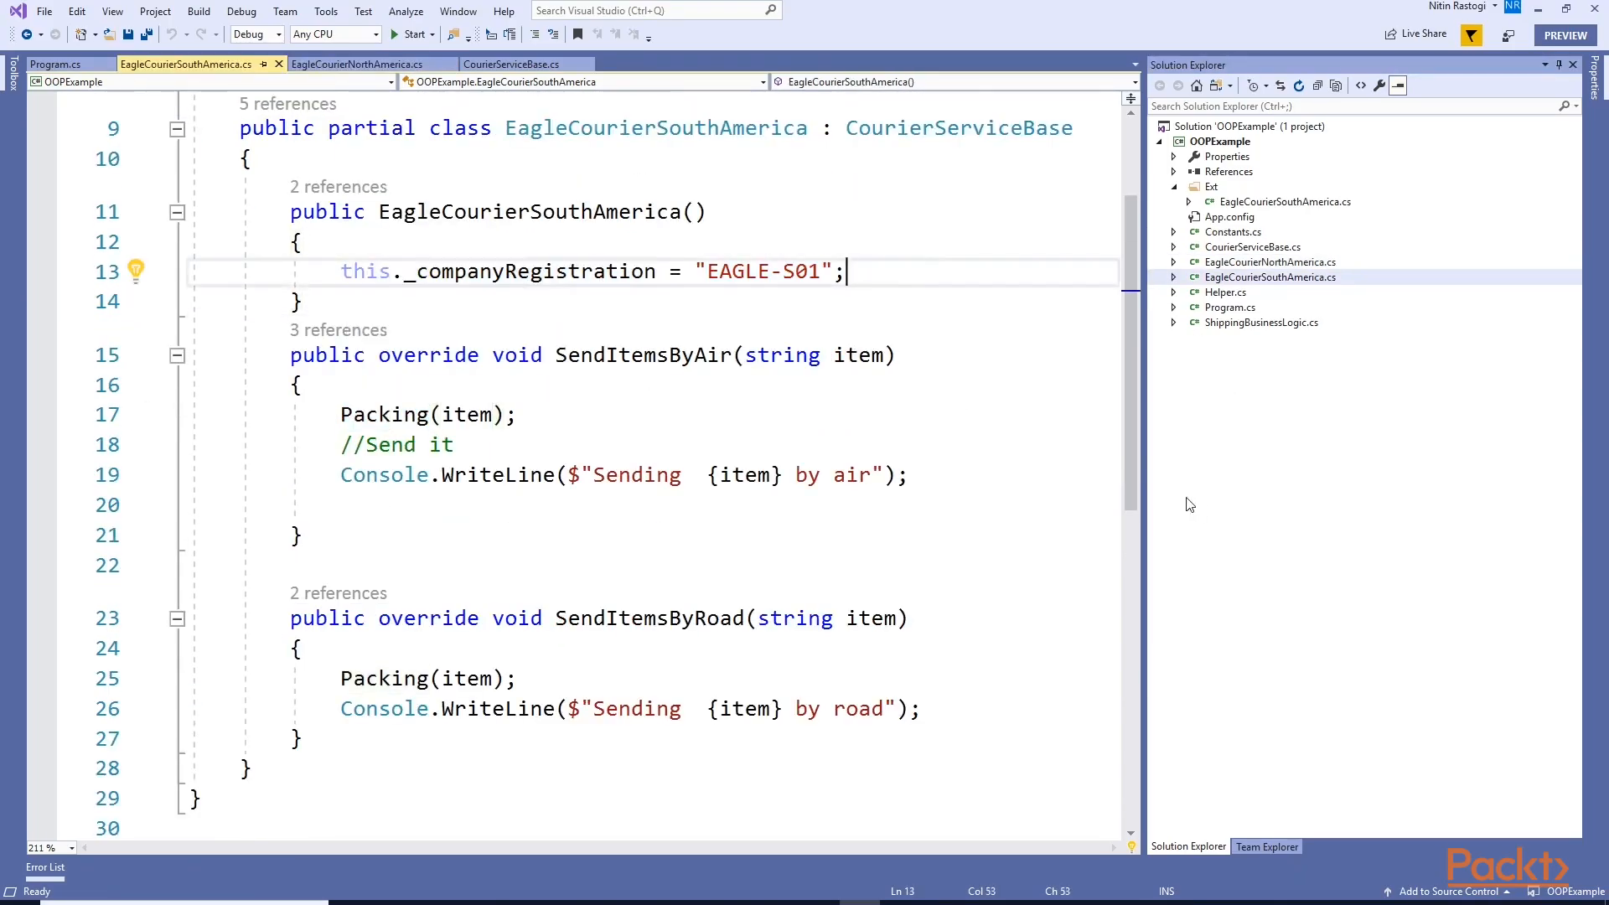
# Review Program.cs courier calls, then show the AnonymousMethodsLambdaExpression lambda example
pyautogui.click(54, 64)
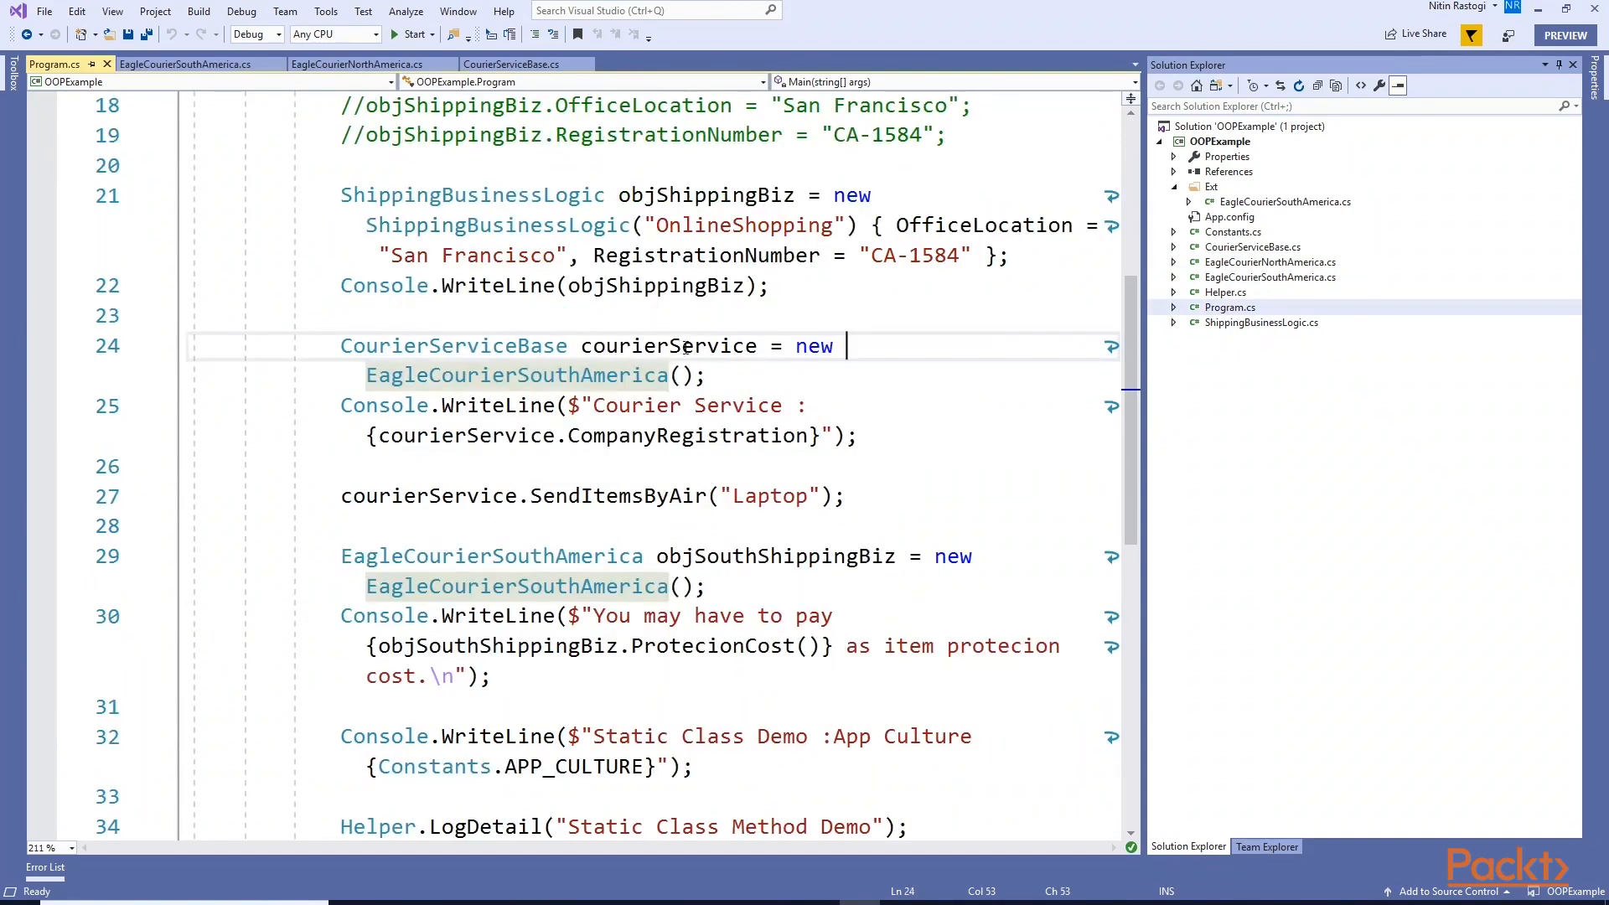
pyautogui.scroll(-3)
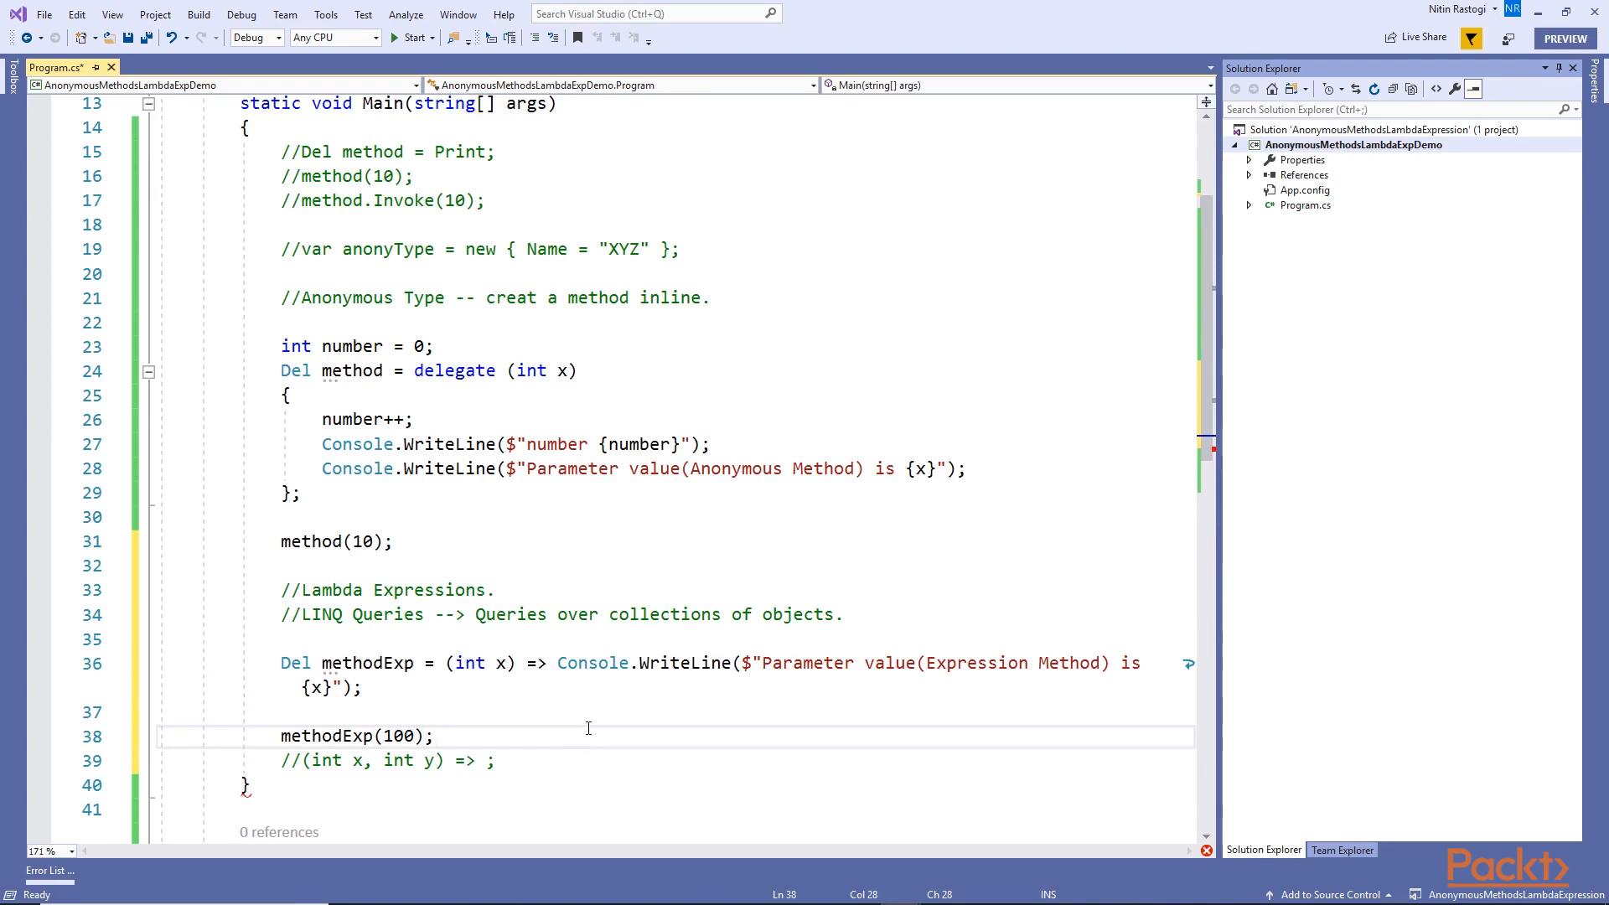
# Show the Form1 designer with the Issue ID label, multiline txtIssueID box and button1
pyautogui.click(411, 39)
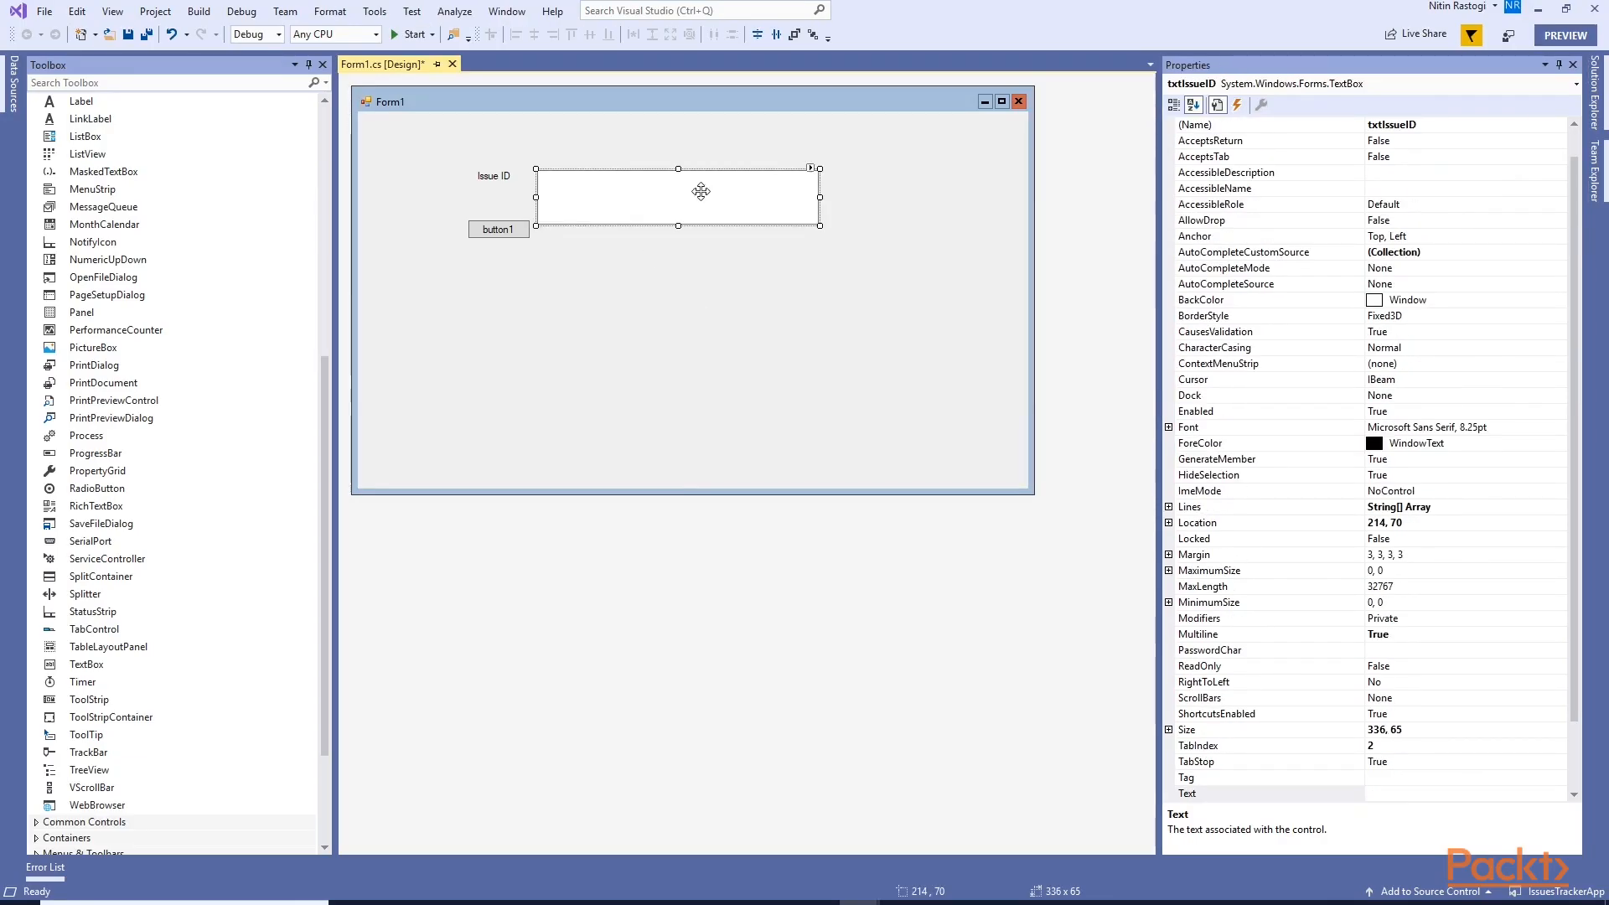
# Select button1 and show its available events in the Properties window
pyautogui.click(498, 230)
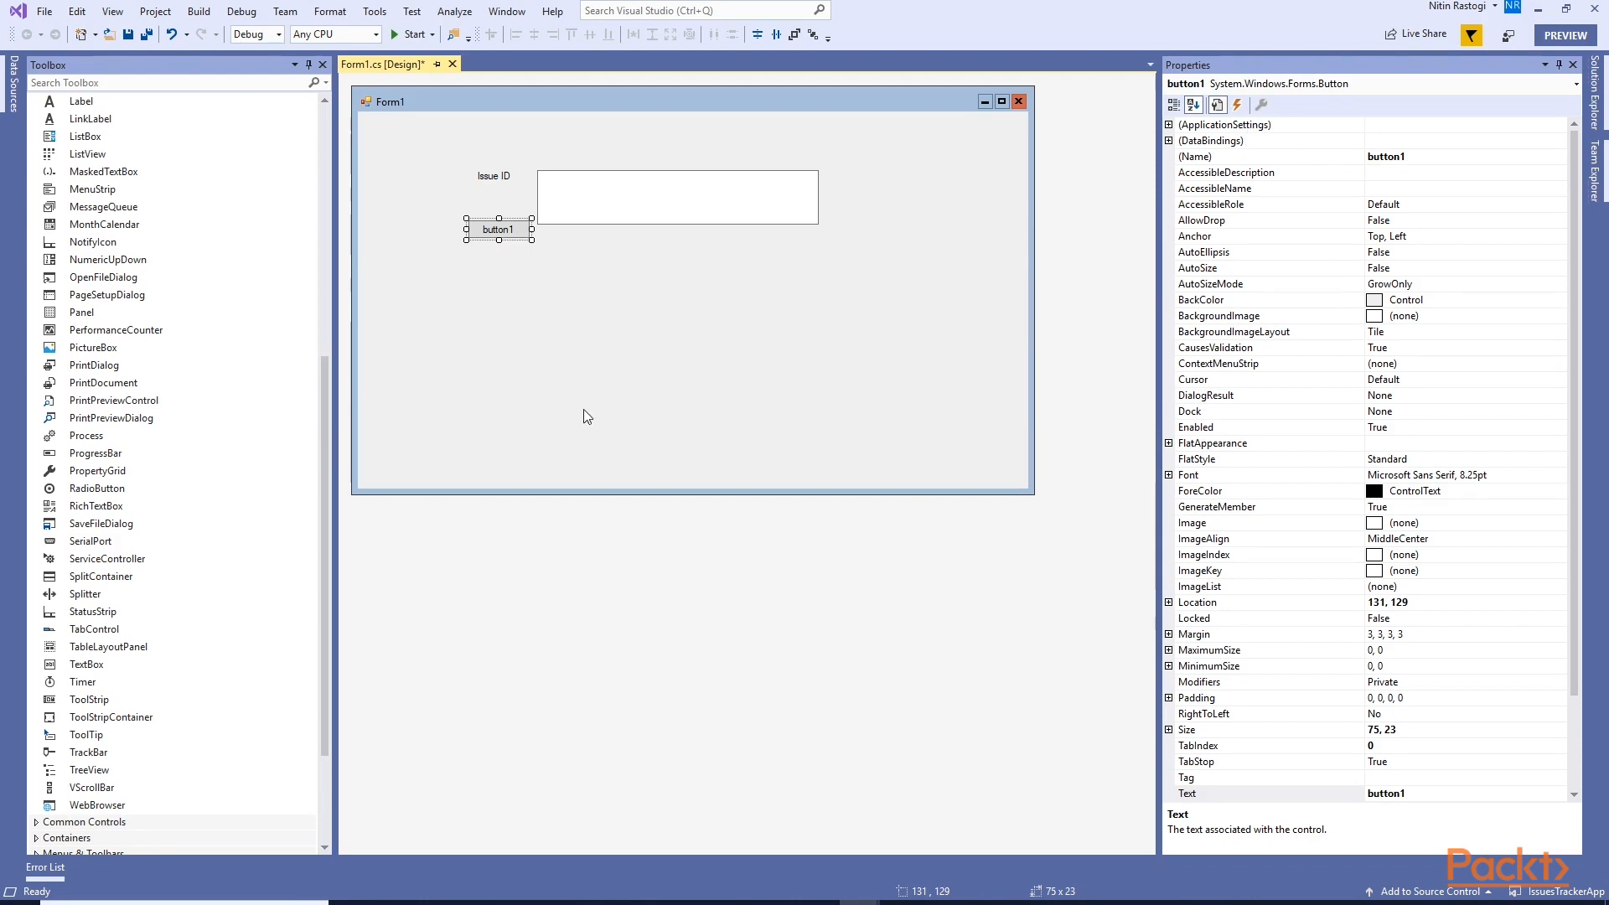
pyautogui.click(1237, 104)
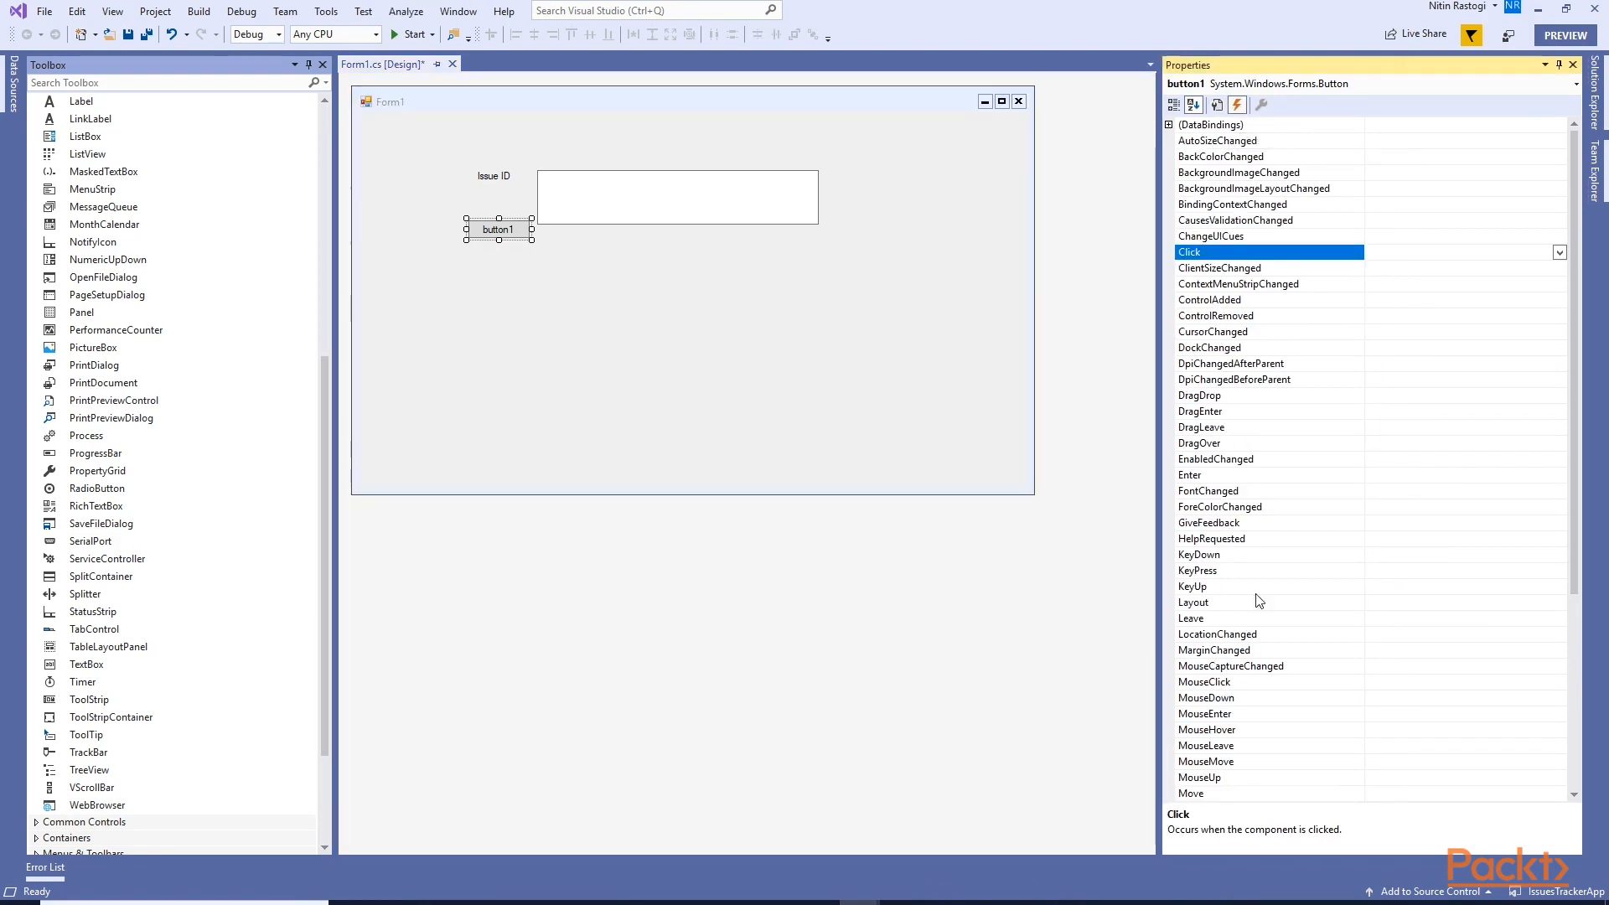